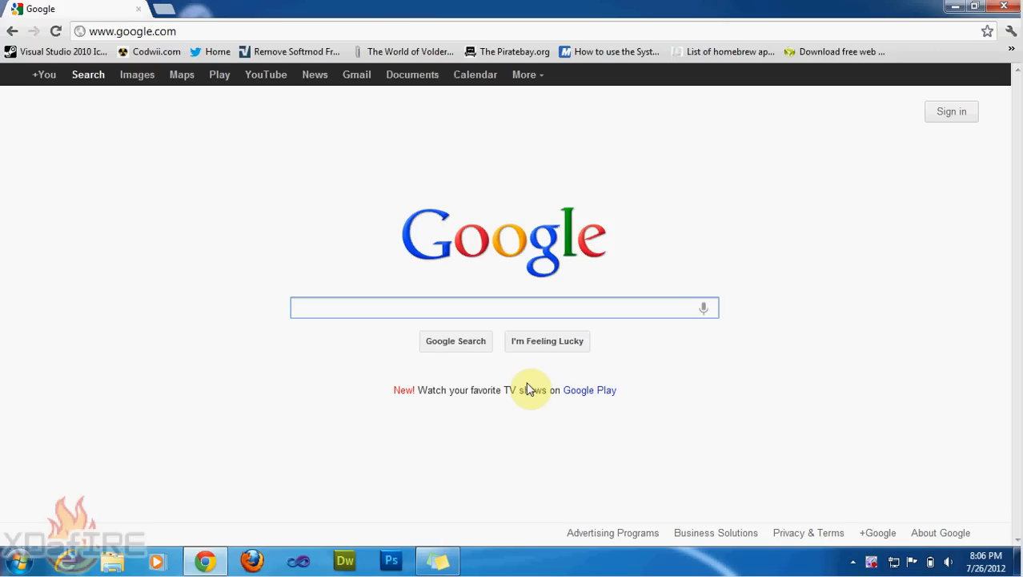
Search Google for notepad++ and look through the first results
click(505, 307)
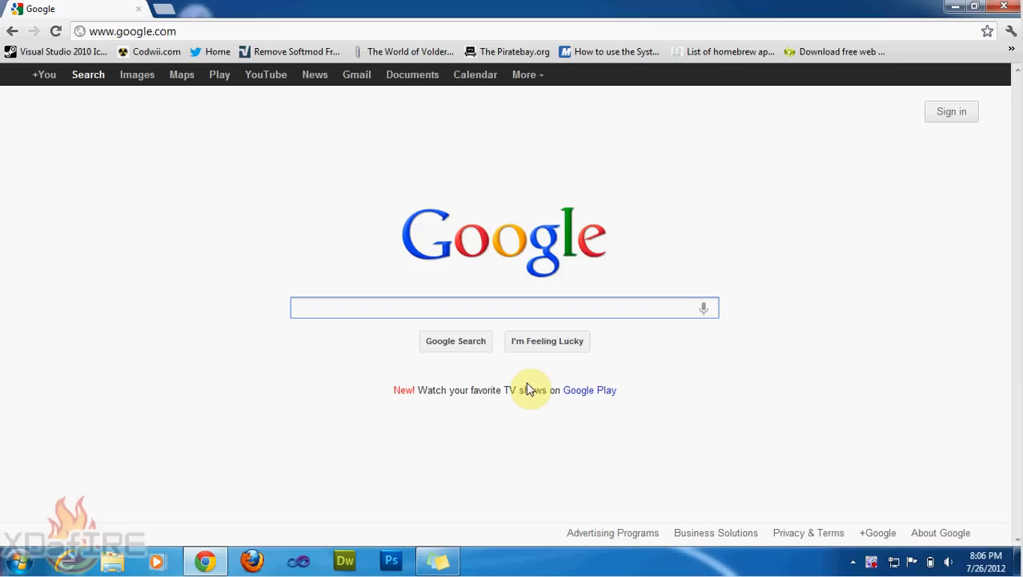
click(504, 307)
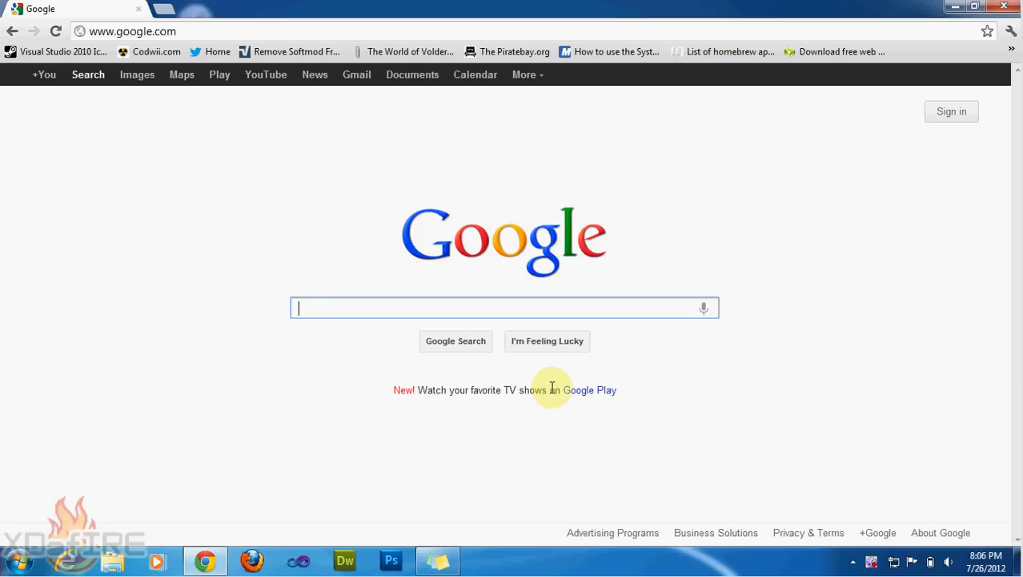
mouse_move(574, 397)
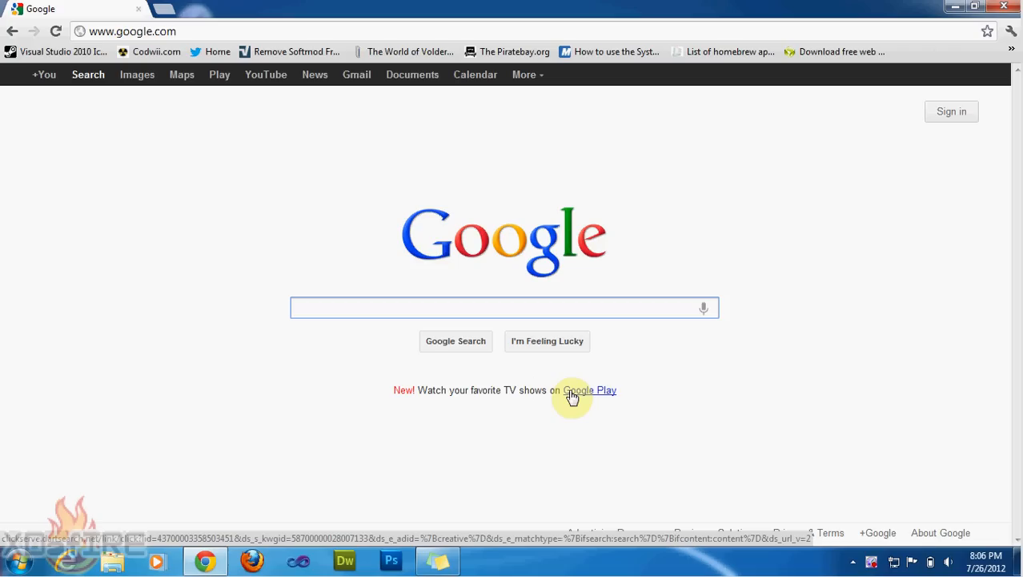
mouse_move(627, 93)
text(notepad++)
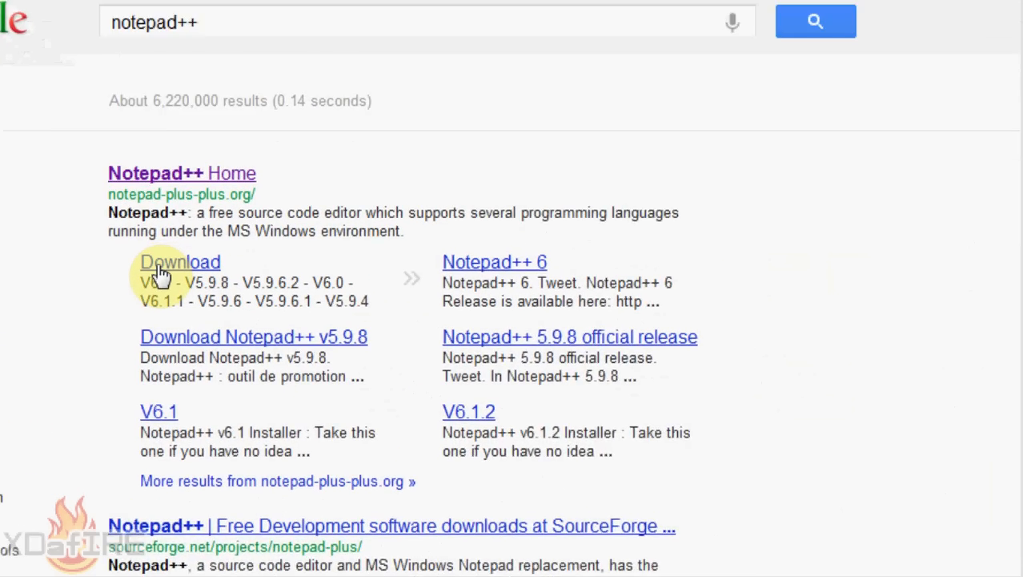
scroll(down, 3)
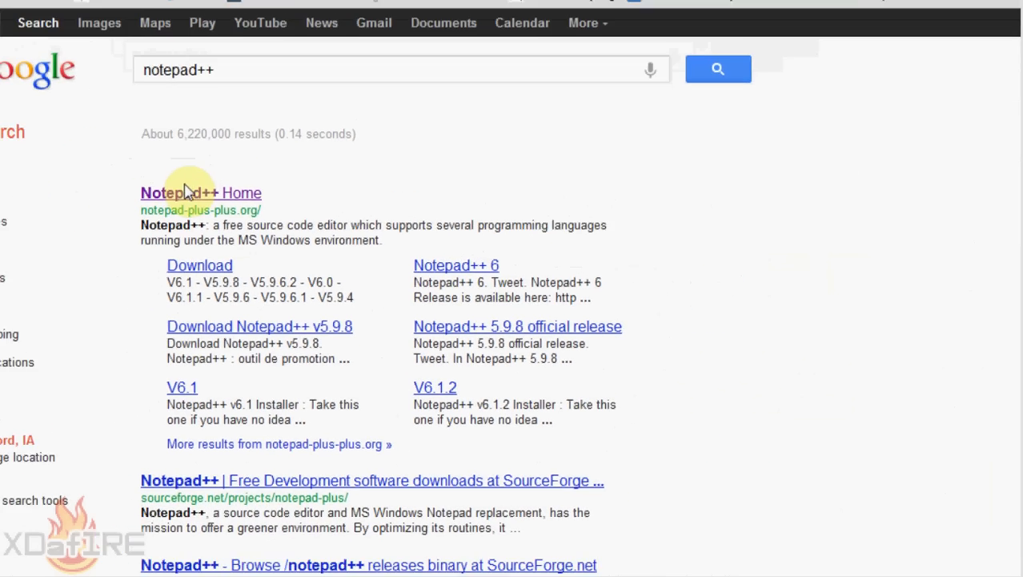
Visit notepad-plus-plus.org from the top result and read its News and About sections
click(200, 192)
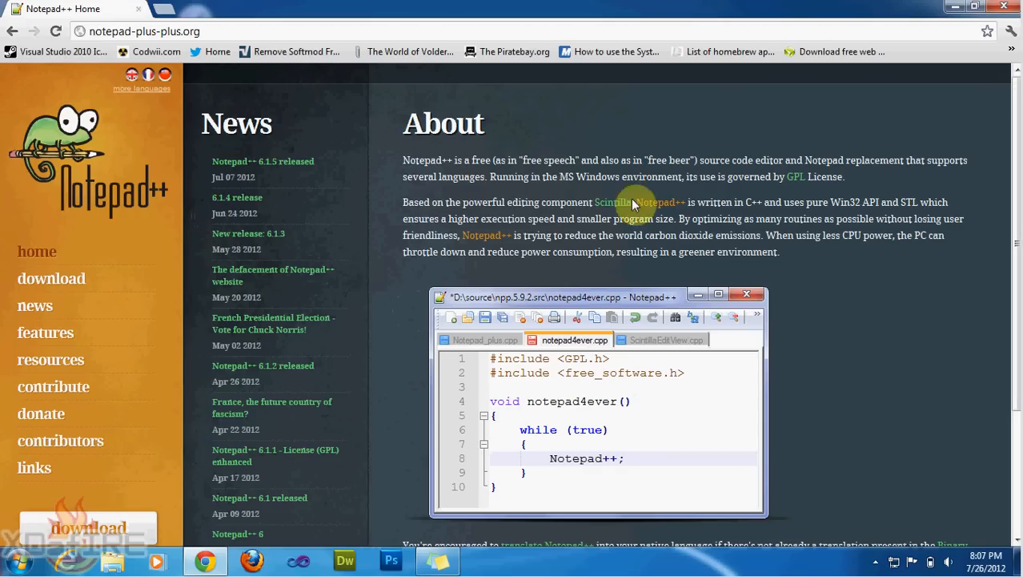
scroll(down, 3)
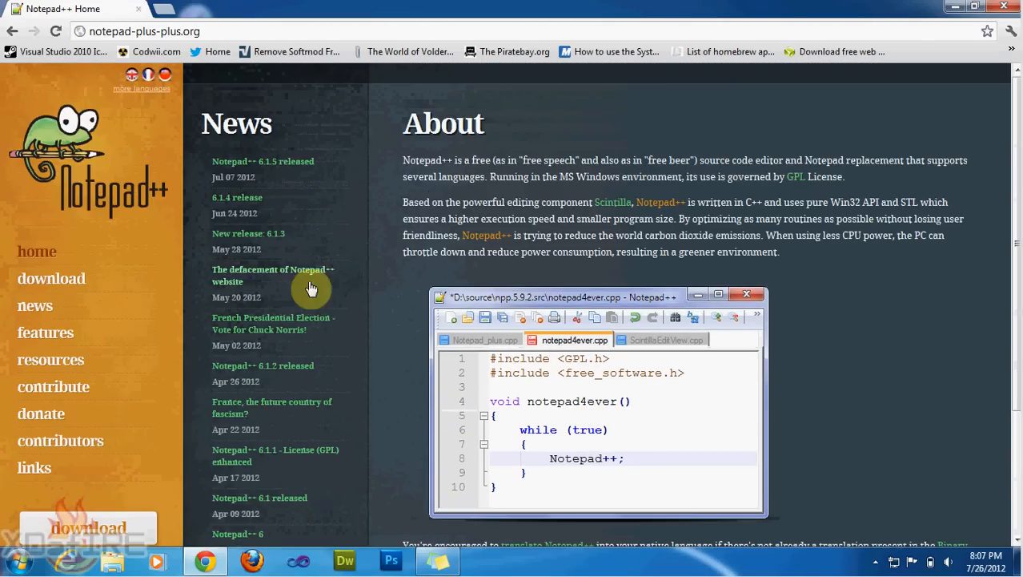
scroll(down, 3)
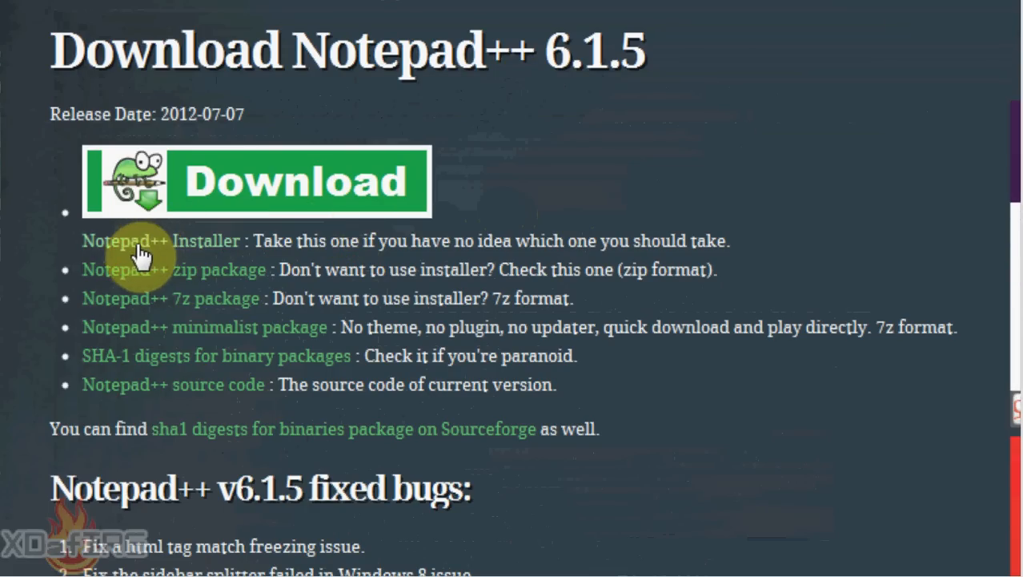
mouse_move(152, 275)
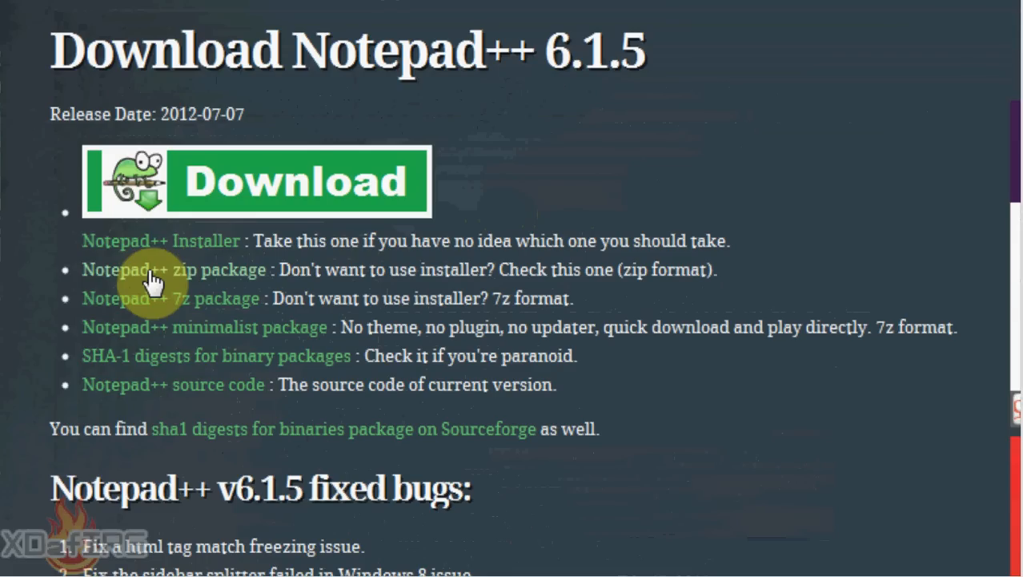
mouse_move(175, 307)
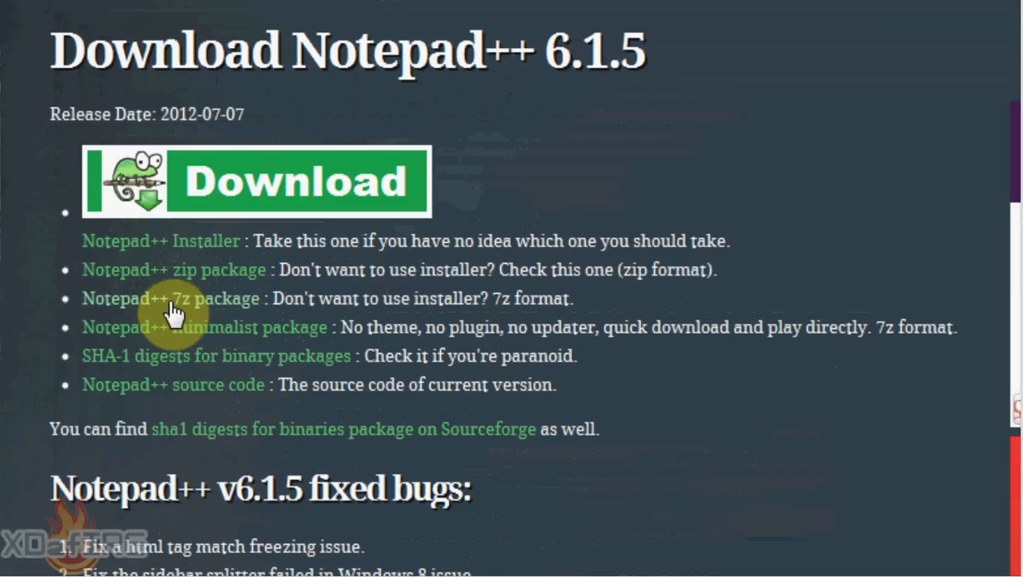
mouse_move(525, 317)
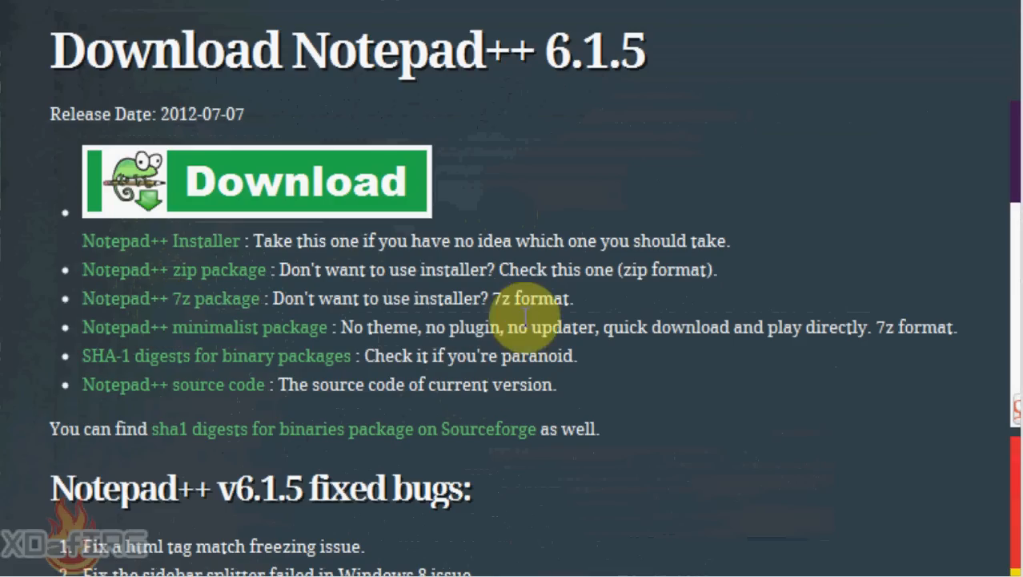
mouse_move(198, 330)
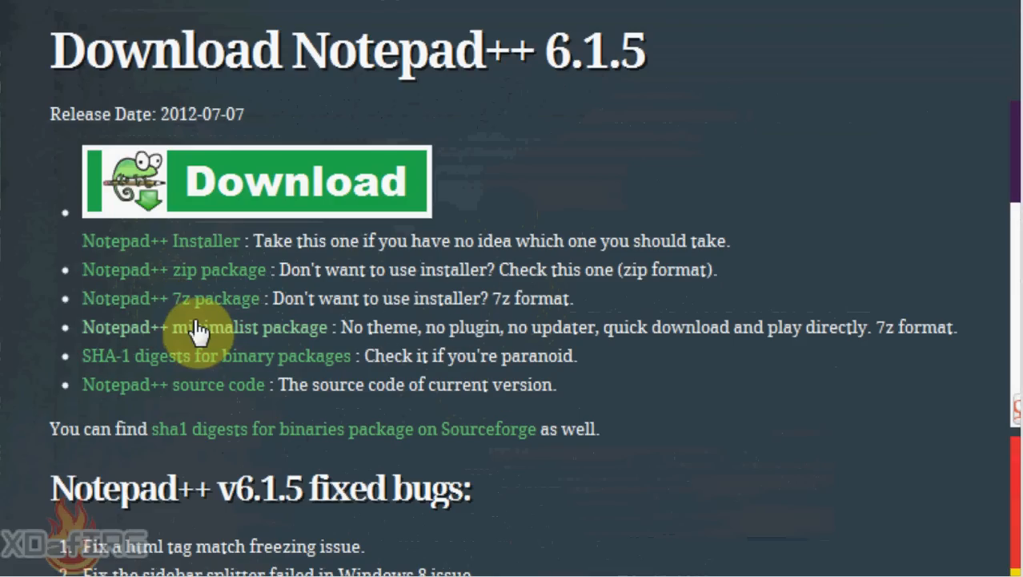
mouse_move(200, 360)
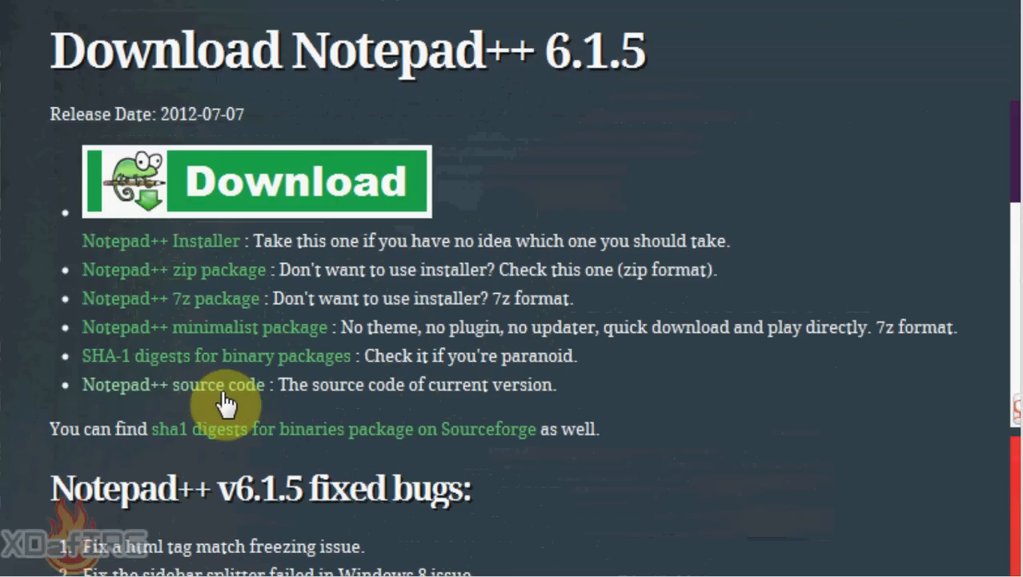
mouse_move(270, 360)
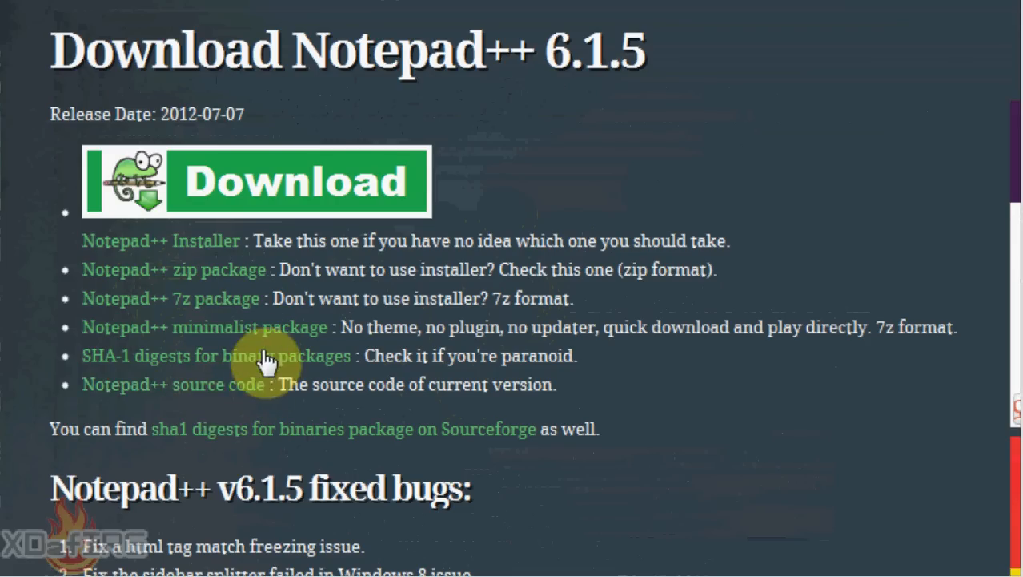
Download the Notepad++ 6.1.5 installer from the v6.1.5 download page
scroll(down, 3)
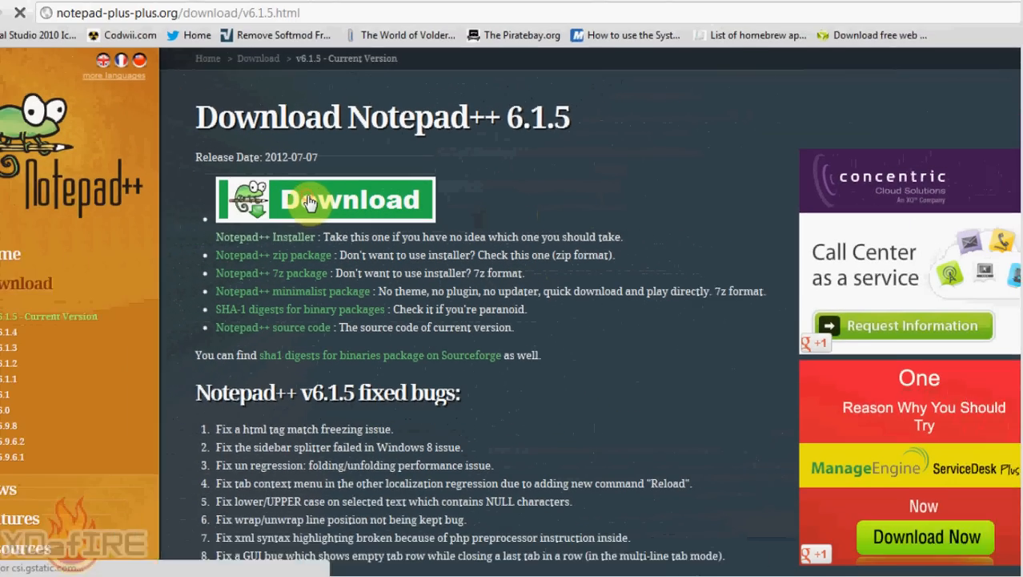
click(323, 200)
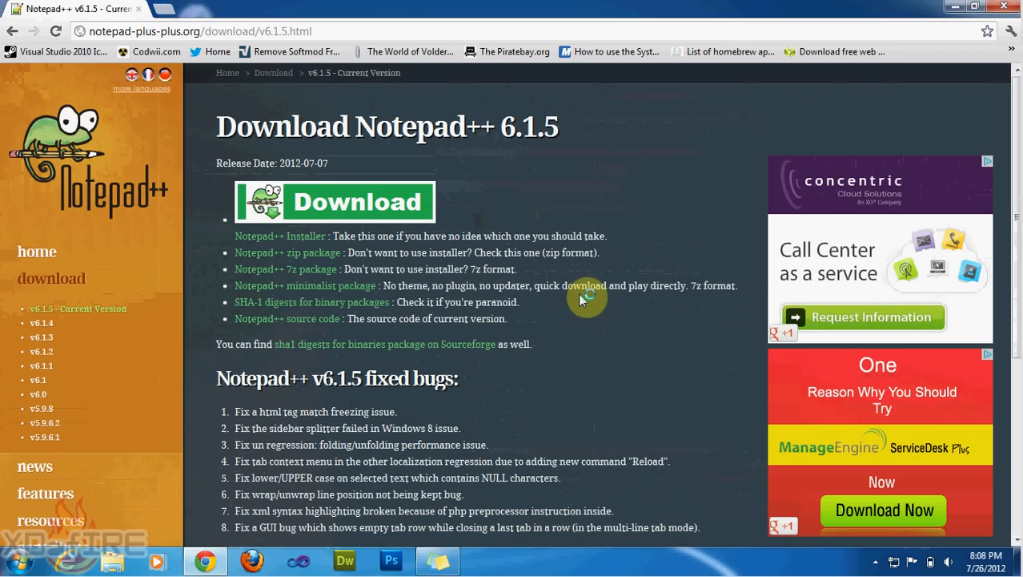
Run the downloaded Notepad++ installer from Chrome's download bar
click(333, 201)
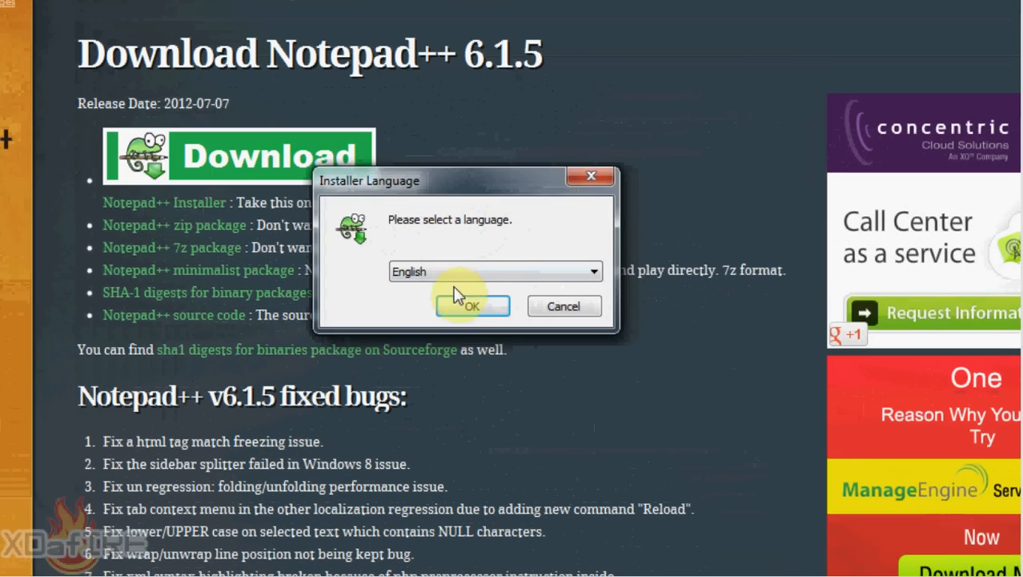
Accept English and the license, keeping the C:\Program Files (x86)\Notepad++ destination
click(471, 306)
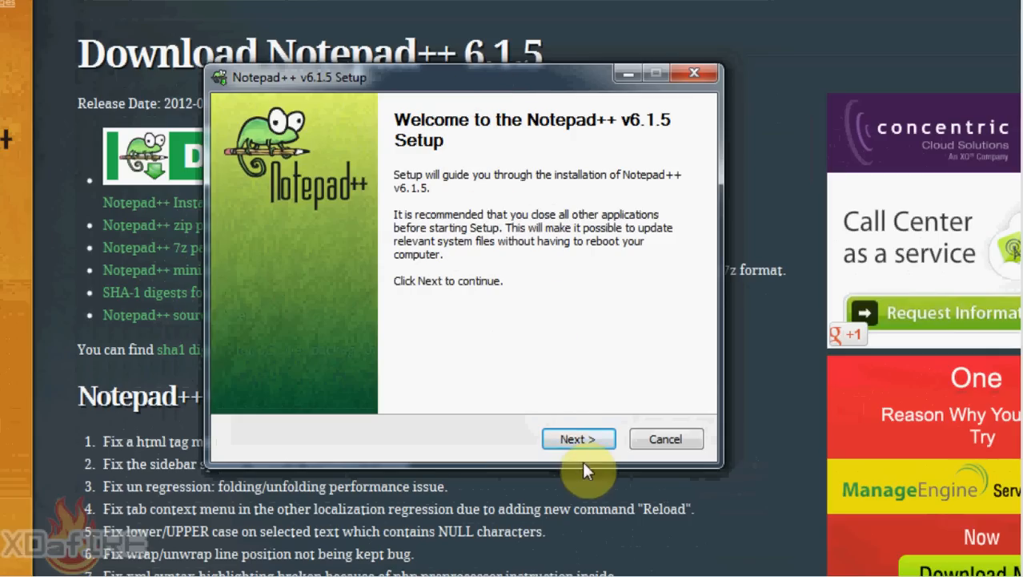
click(578, 439)
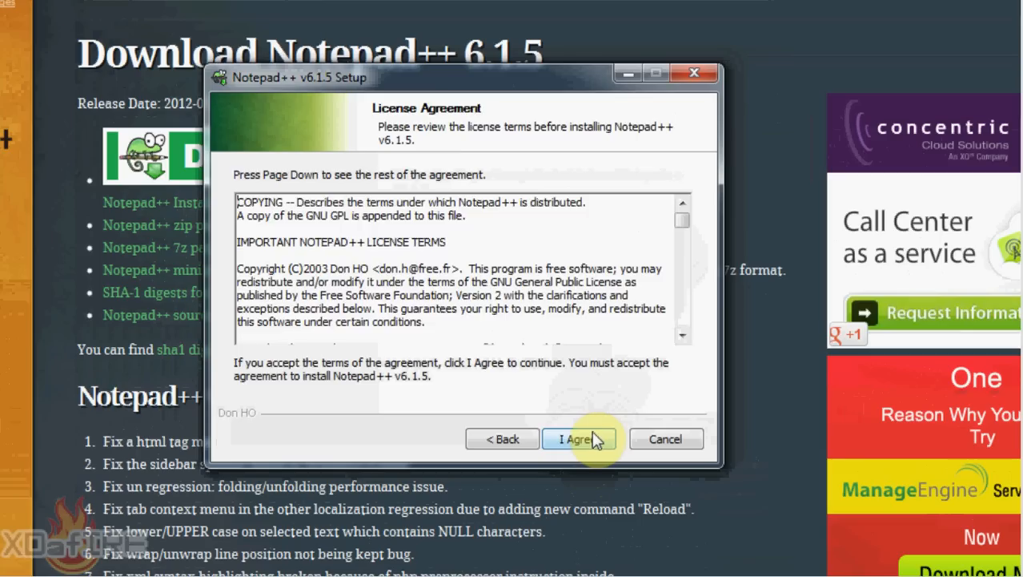
click(578, 439)
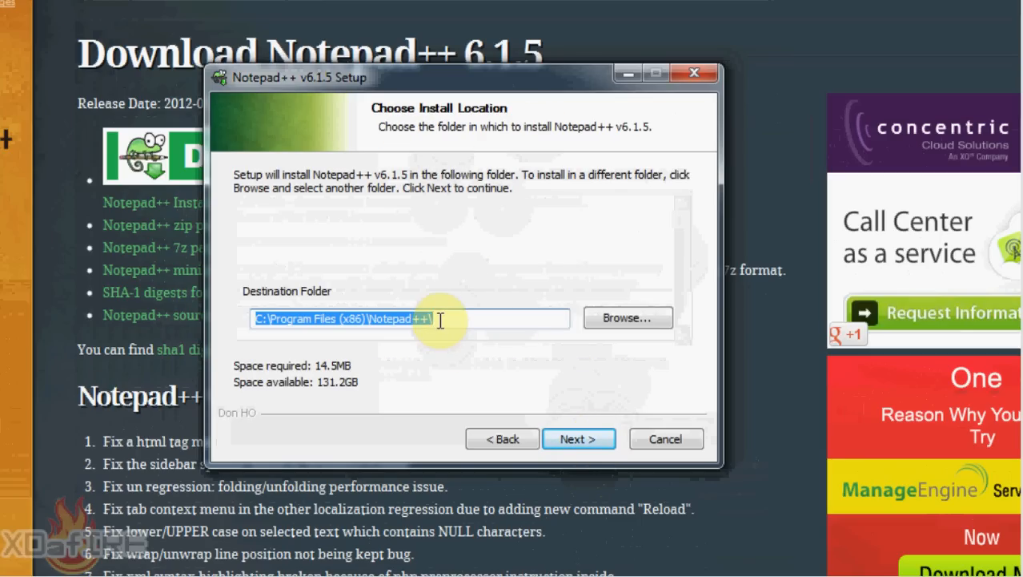
click(369, 319)
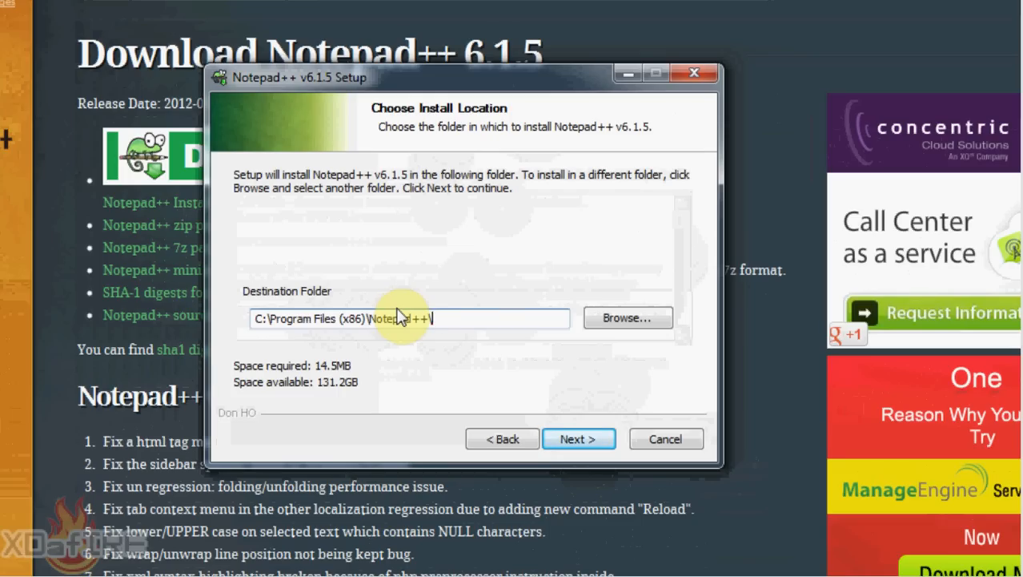
click(578, 439)
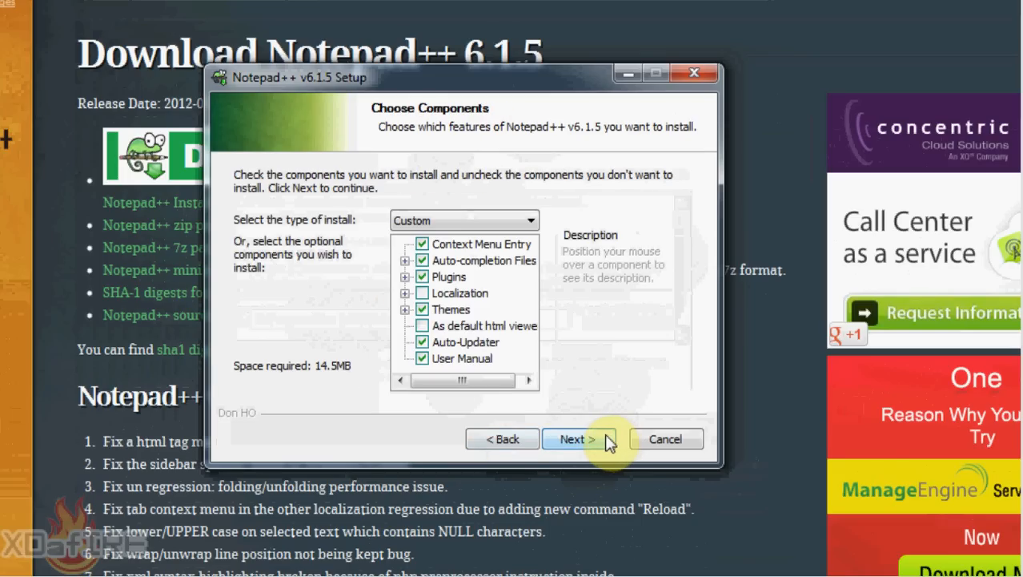
mouse_move(468, 366)
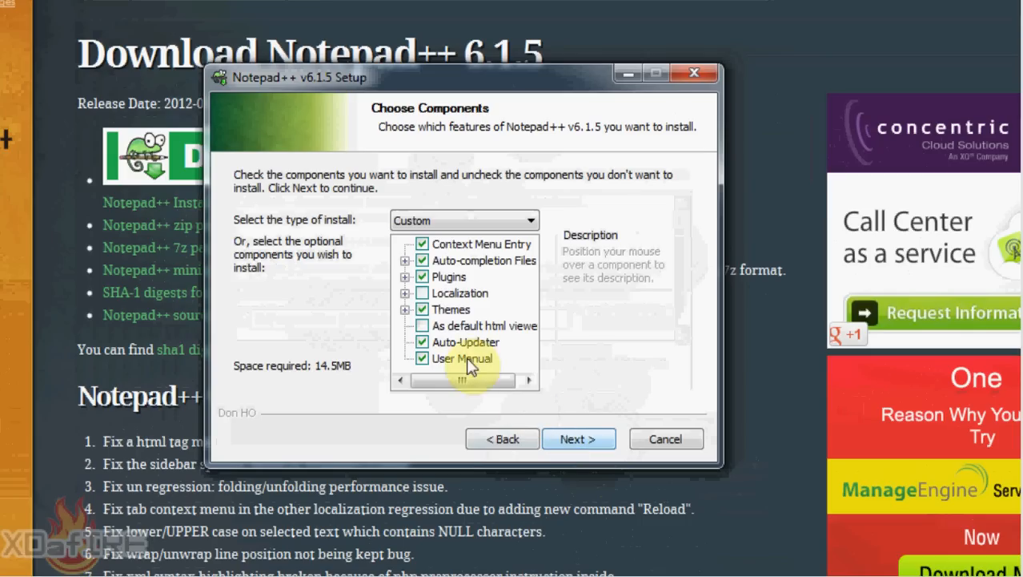
mouse_move(579, 439)
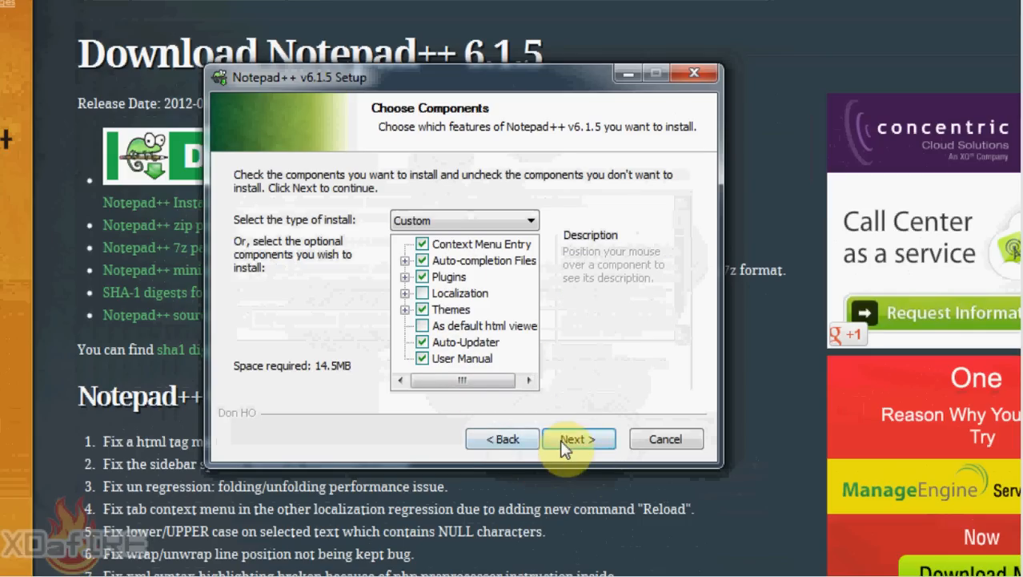
Keep the default Custom components and continue to the extra options
click(578, 439)
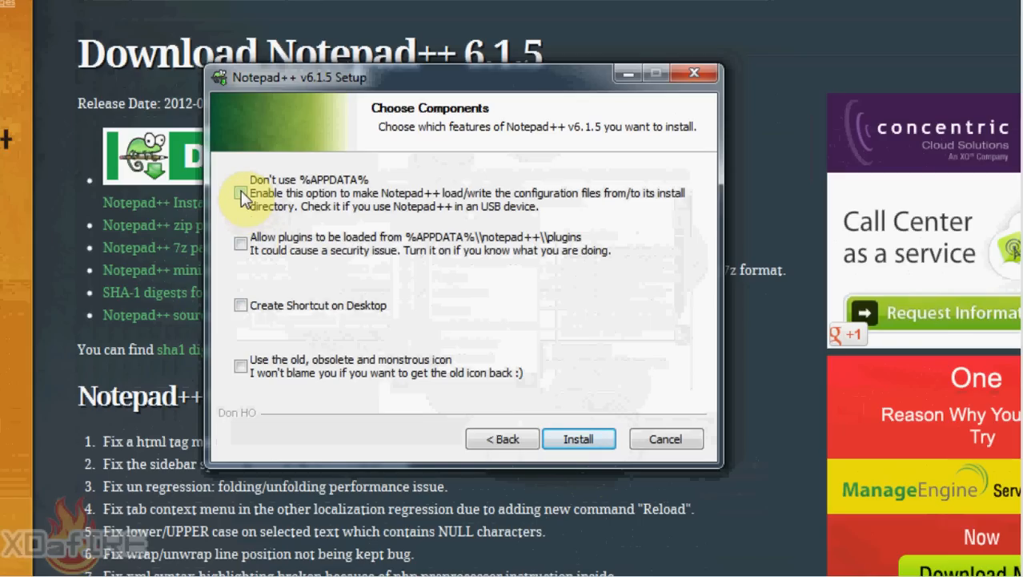
Tick Don't use %APPDATA% and start installing Notepad++
click(241, 304)
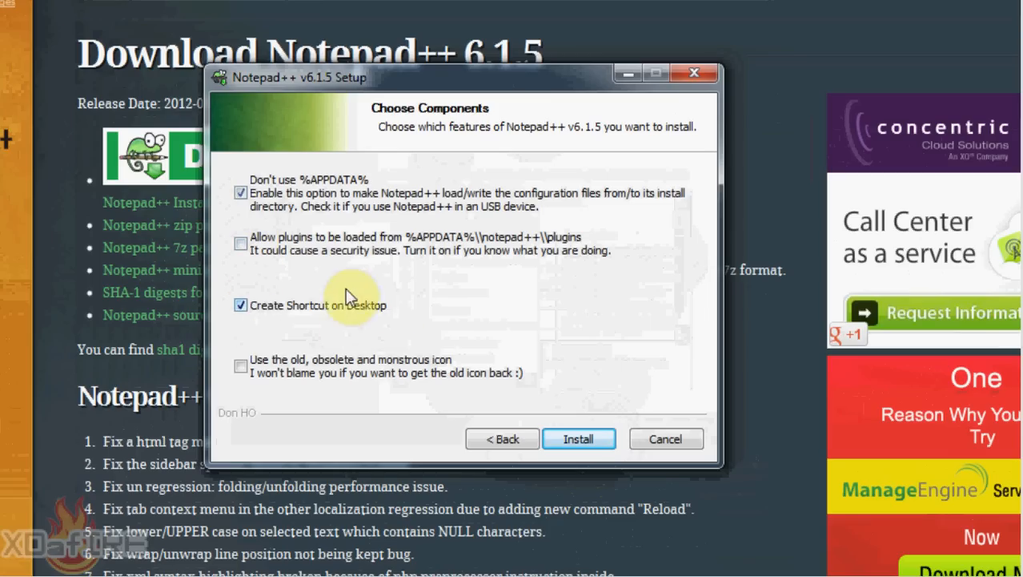
mouse_move(432, 303)
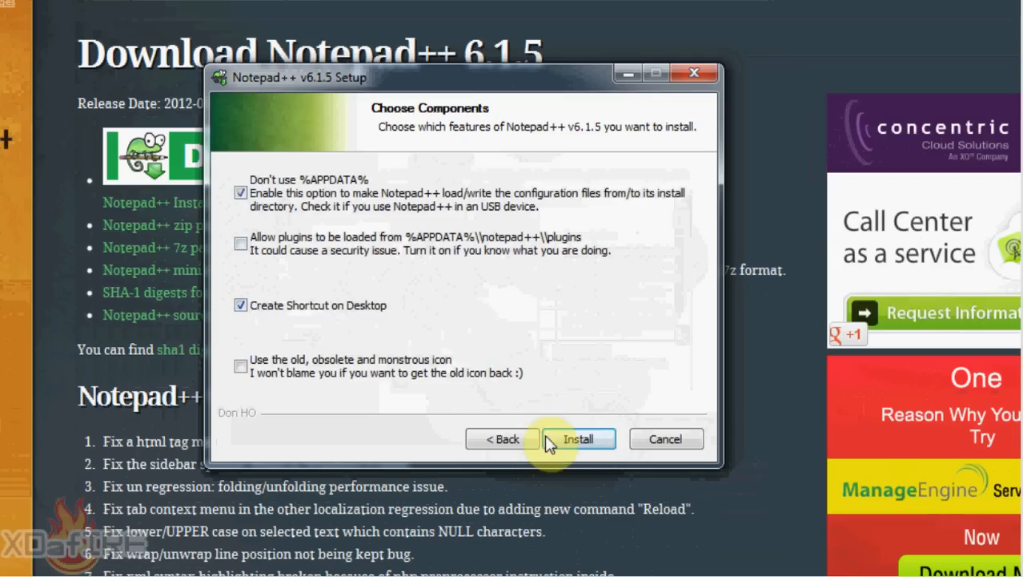
click(578, 439)
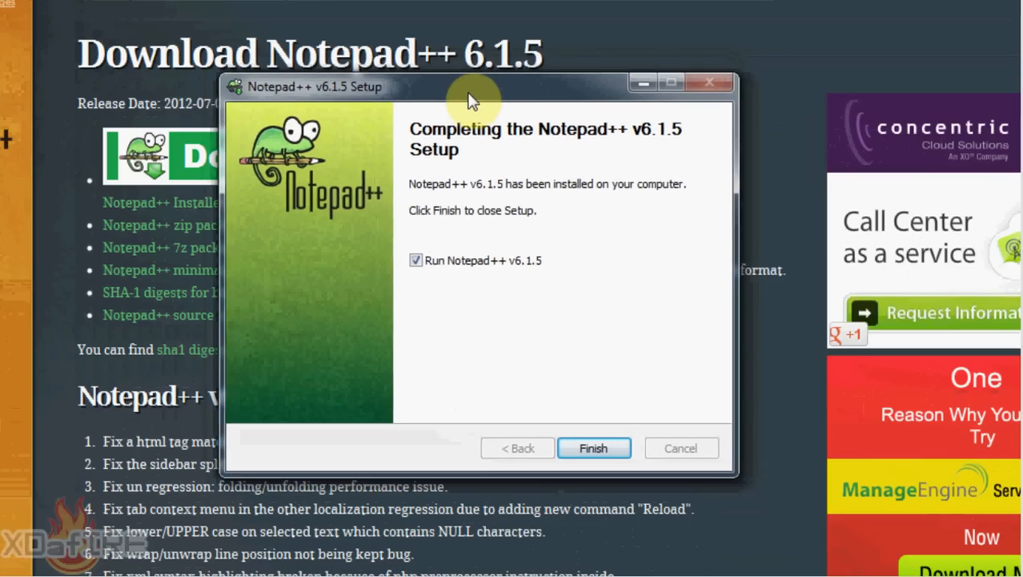
Finish setup with 'Run Notepad++ v6.1.5' checked so Notepad++ launches
drag(472, 87, 520, 89)
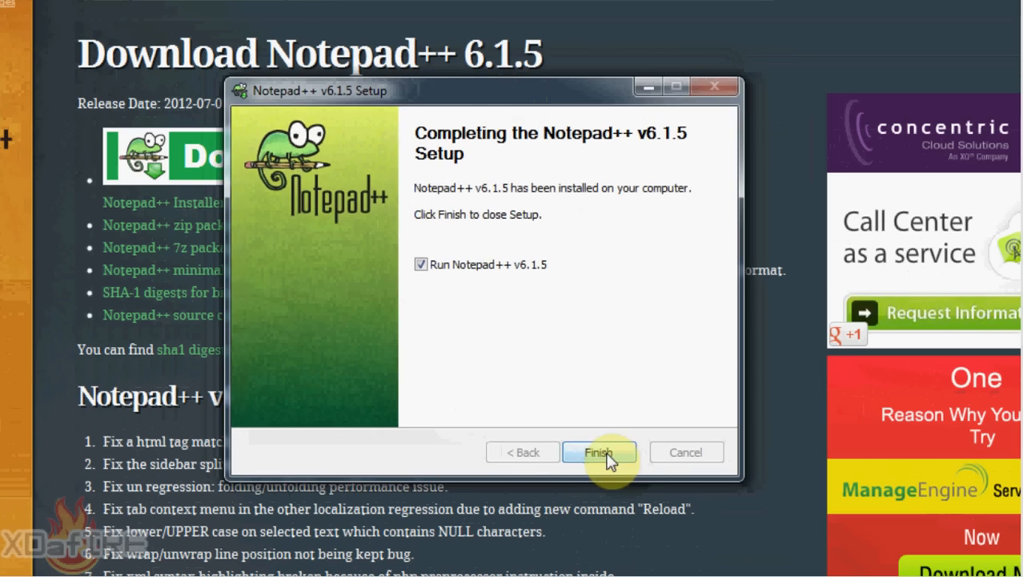
click(599, 451)
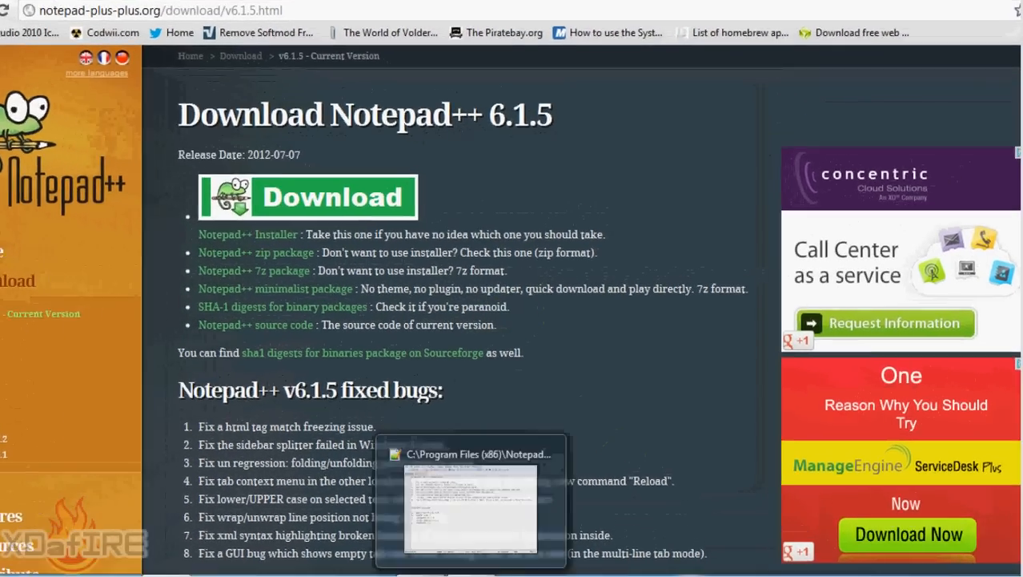
Bring Notepad++ forward and confirm version 6.1.5 in About Notepad++
click(413, 50)
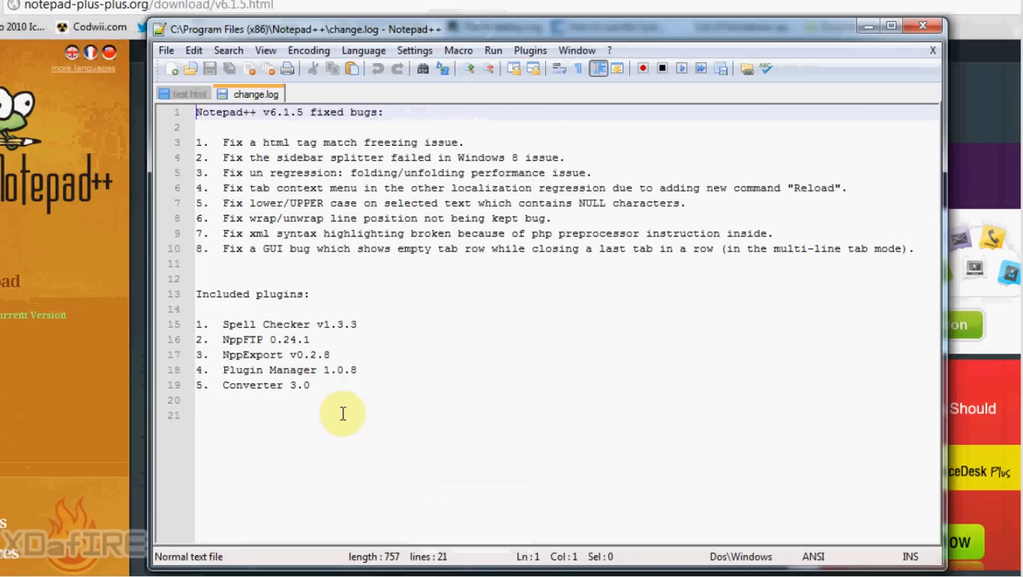
mouse_move(472, 36)
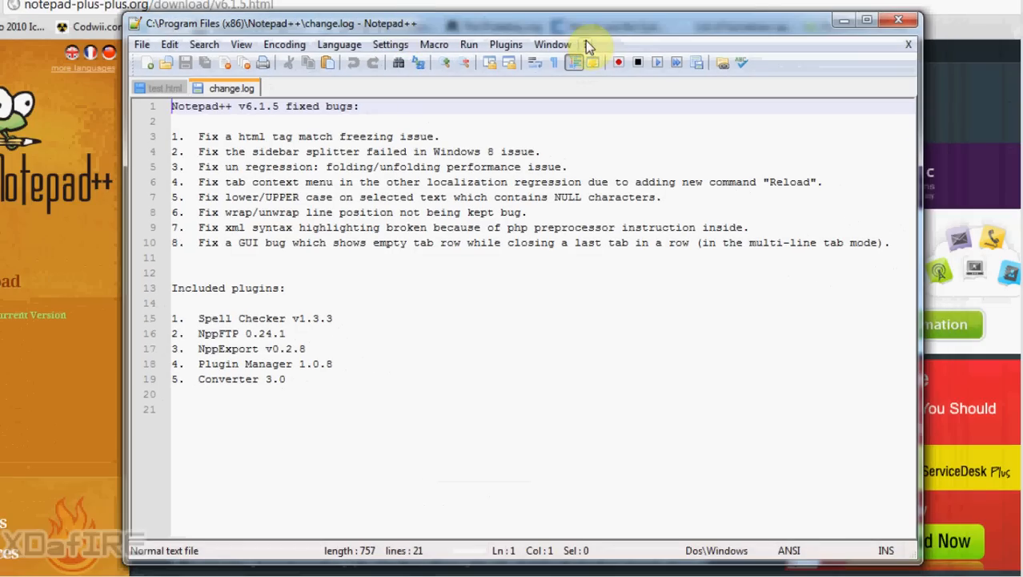
click(585, 45)
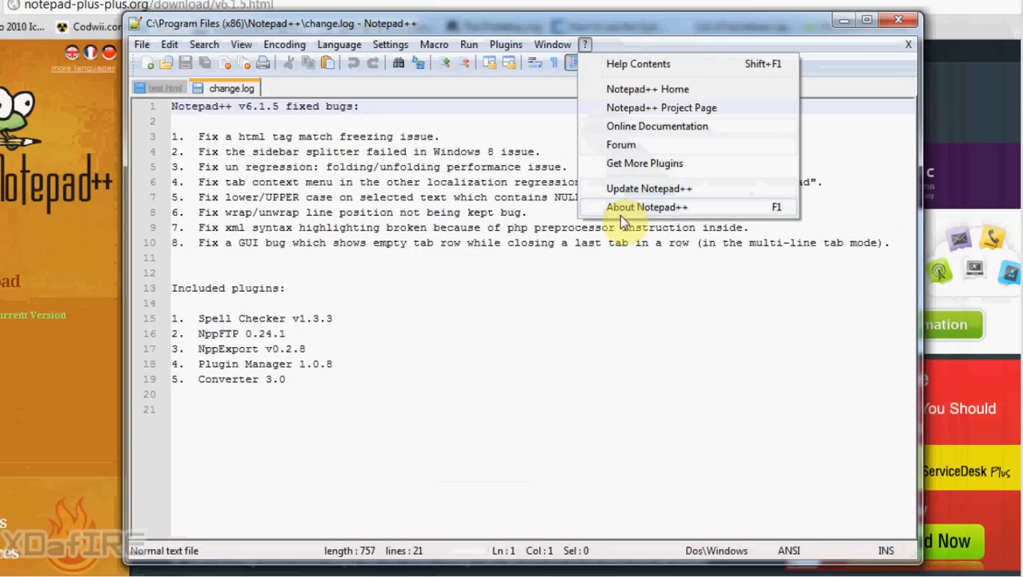
click(647, 207)
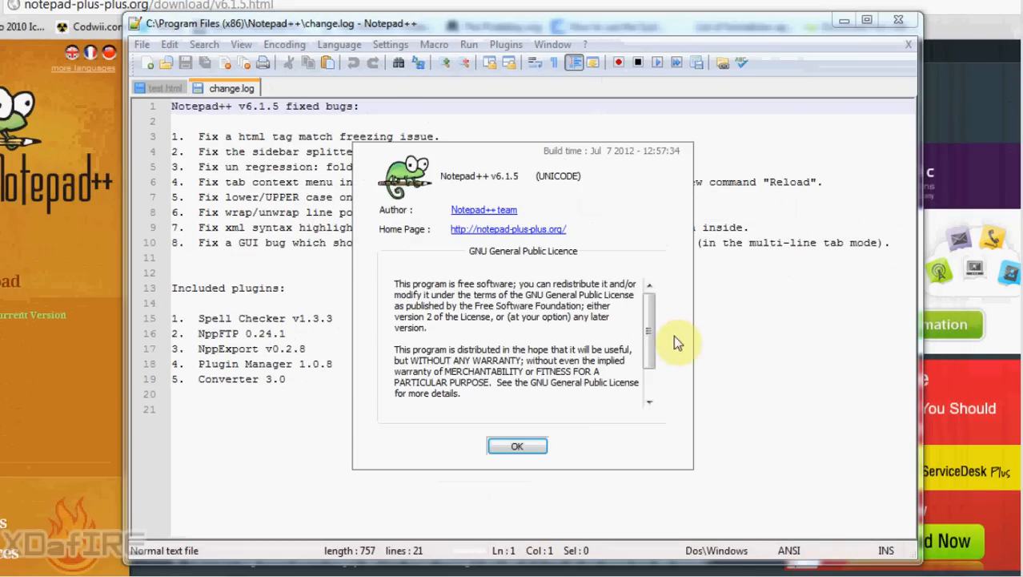
click(516, 445)
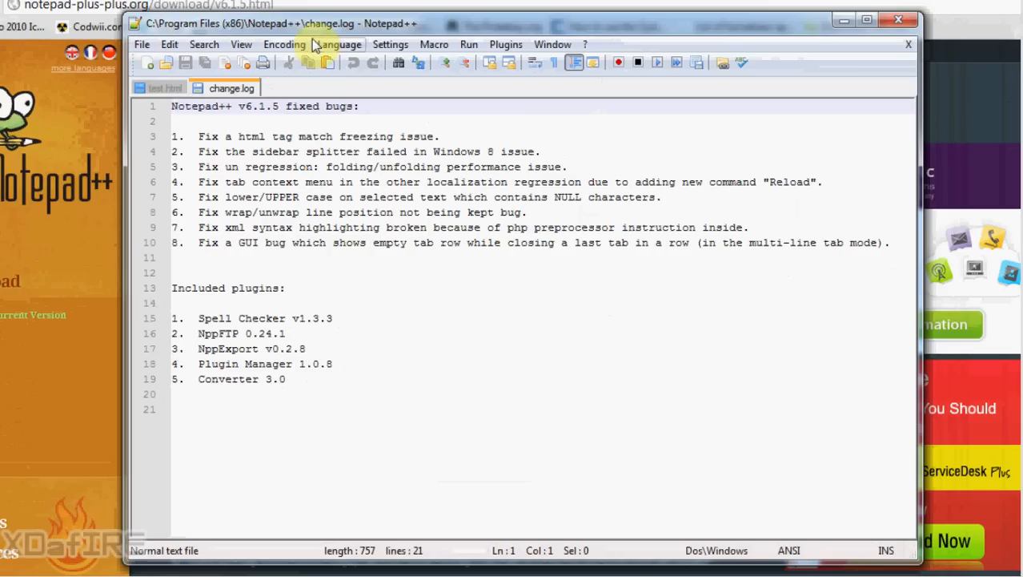
Create a new blank document 'new 2' and bring up Save As for it
click(141, 45)
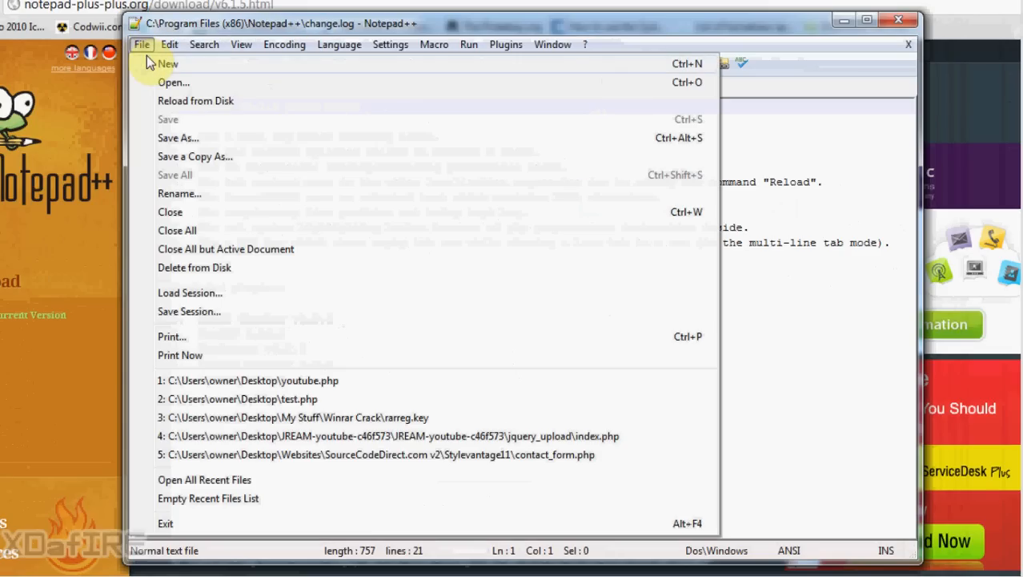
click(167, 64)
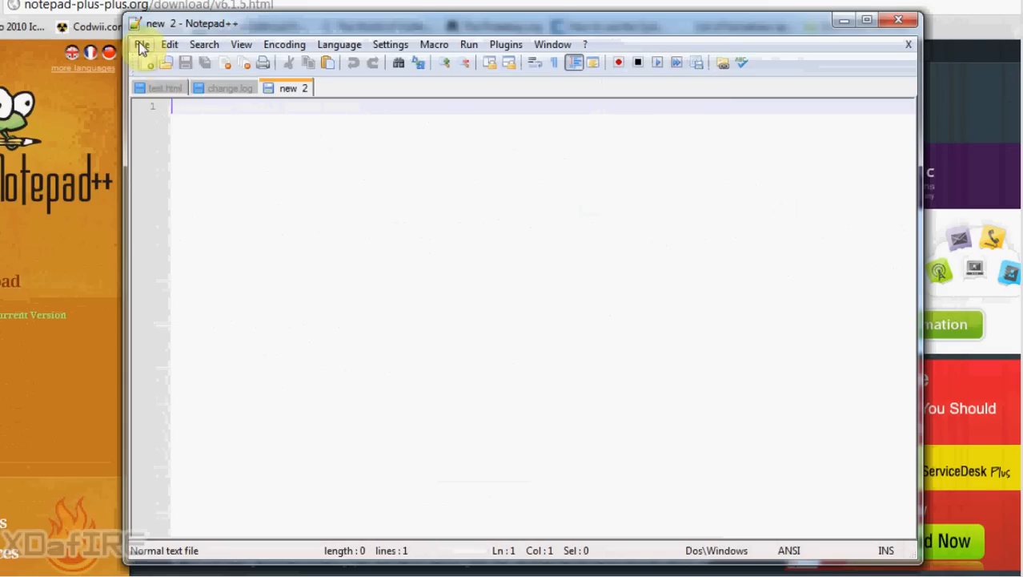
click(141, 45)
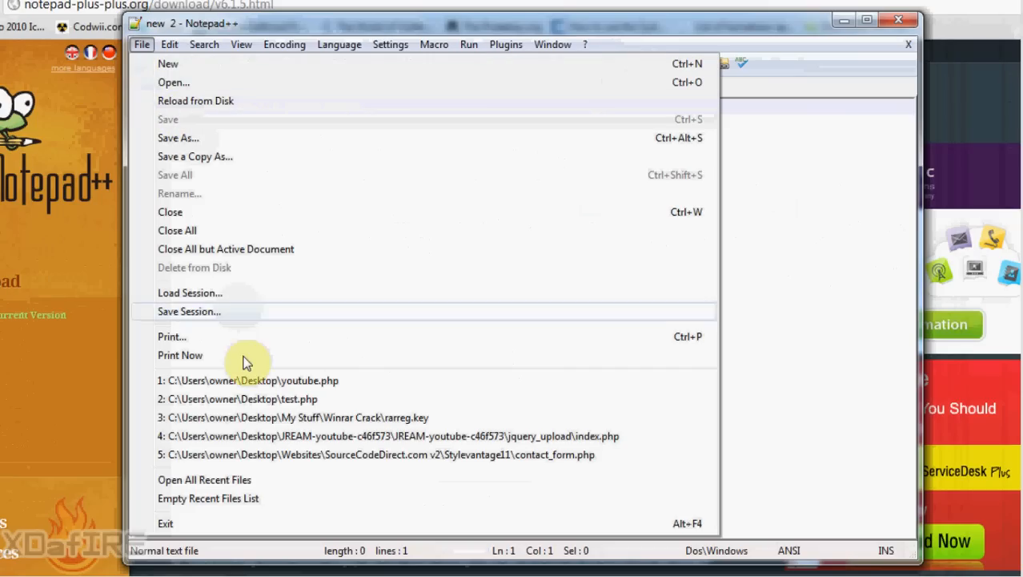
mouse_move(232, 311)
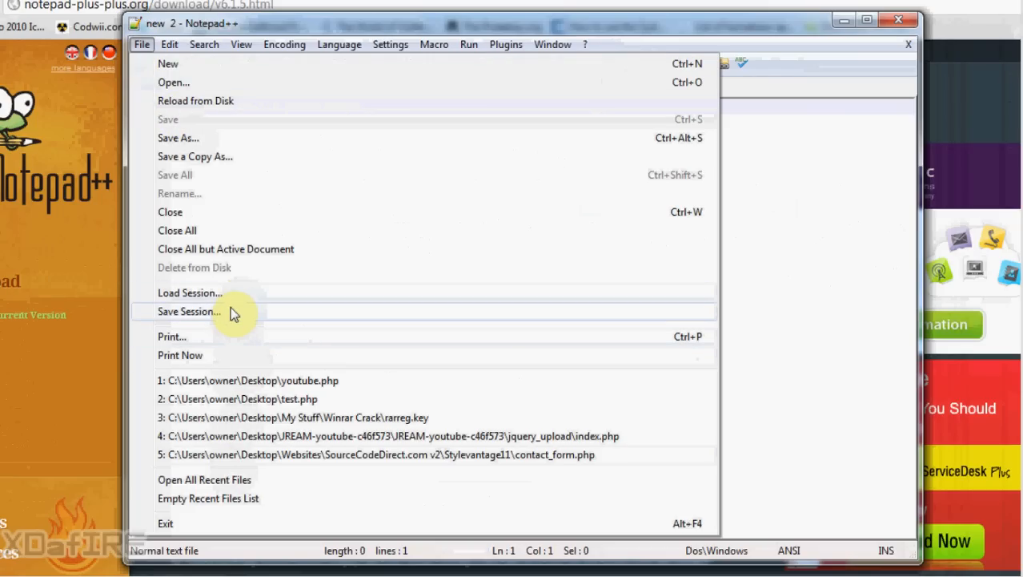
mouse_move(240, 320)
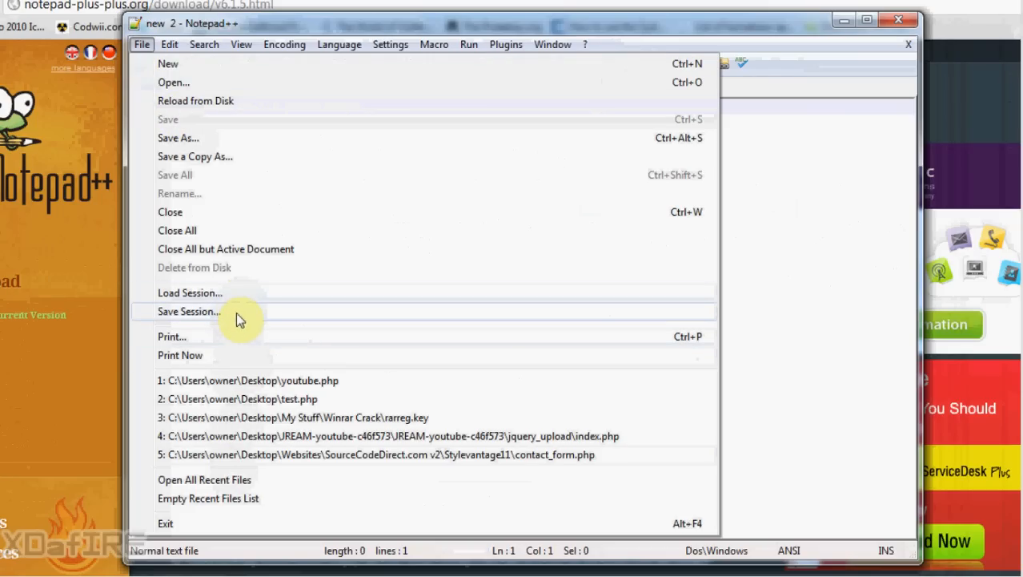
click(170, 45)
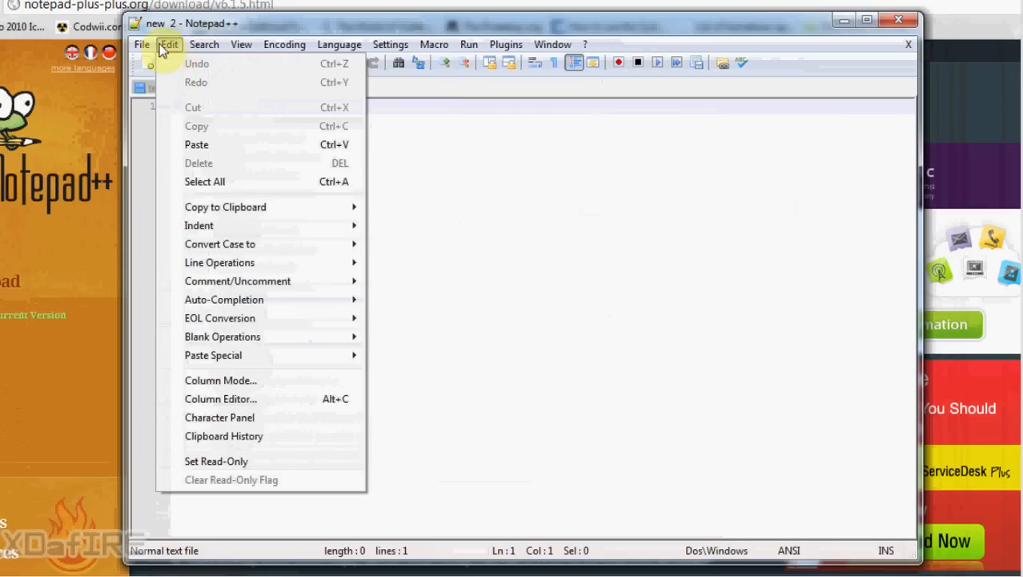
click(269, 148)
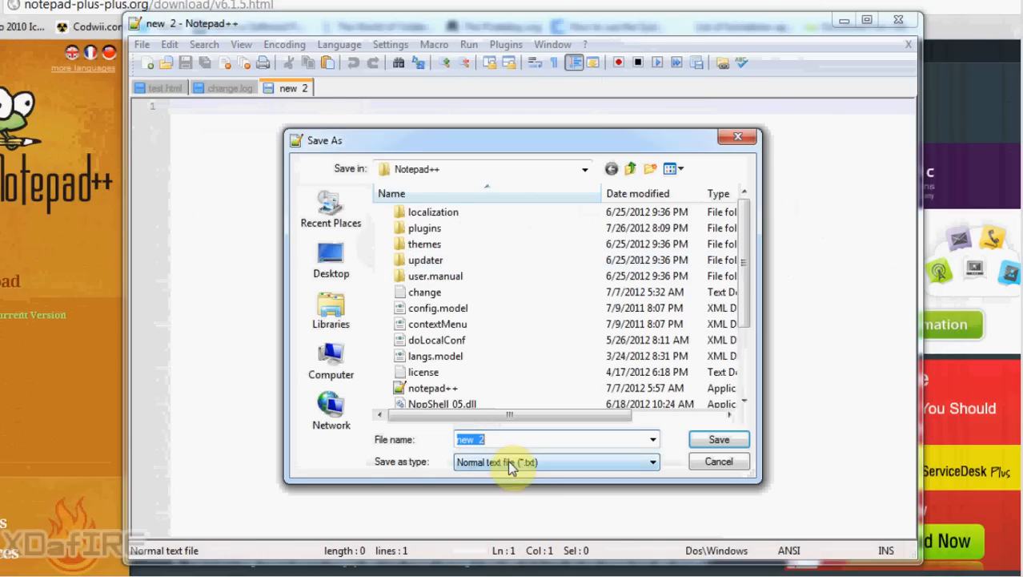
Save the new document to the Desktop as youtube with Hyper Text Markup Language type
click(650, 462)
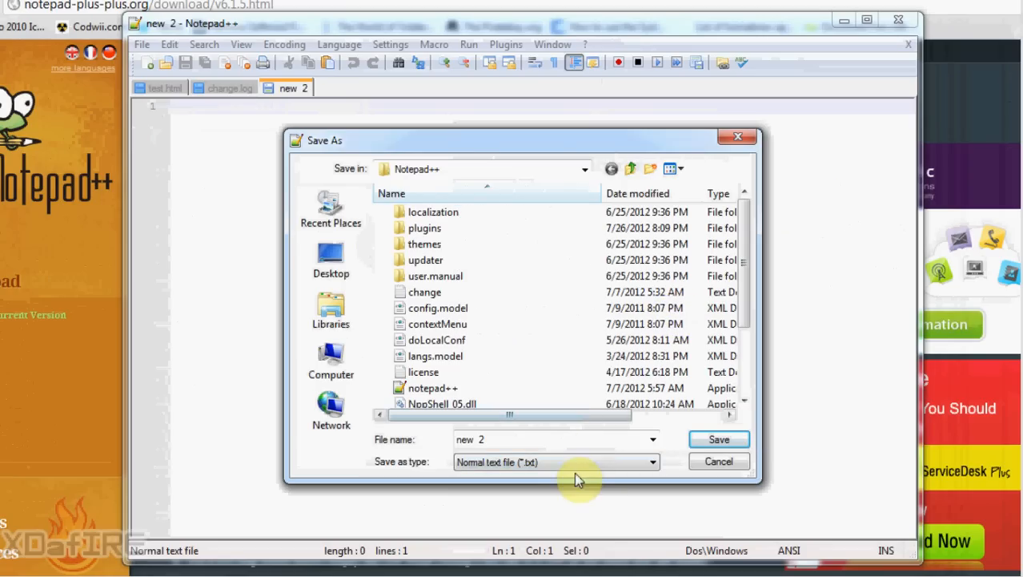
click(556, 461)
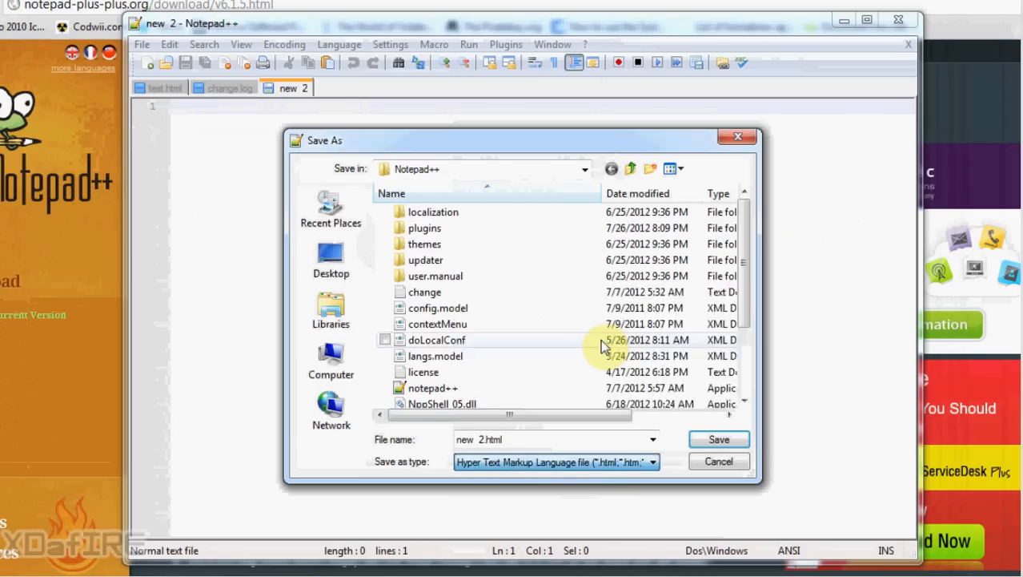
click(330, 256)
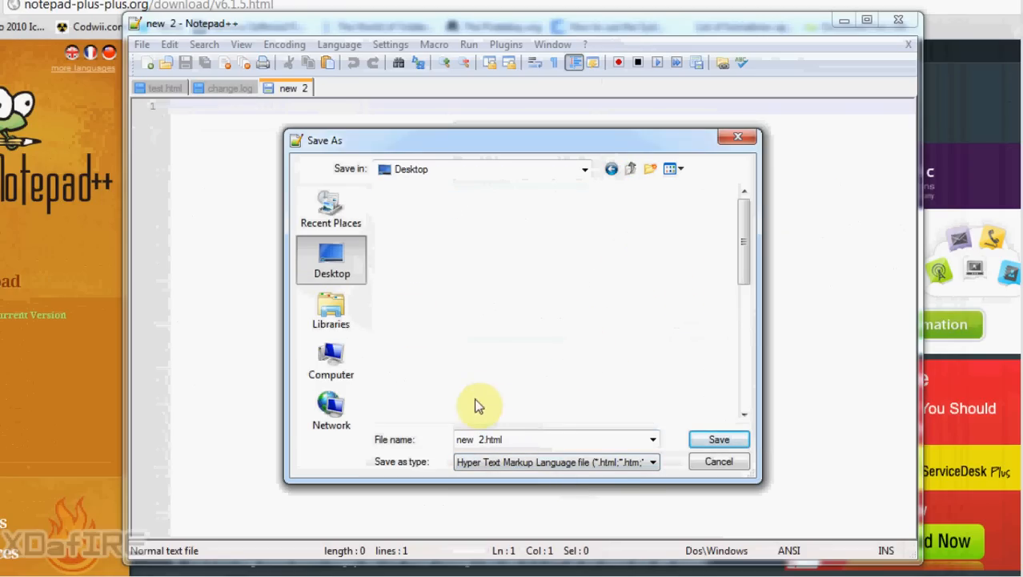
text(y)
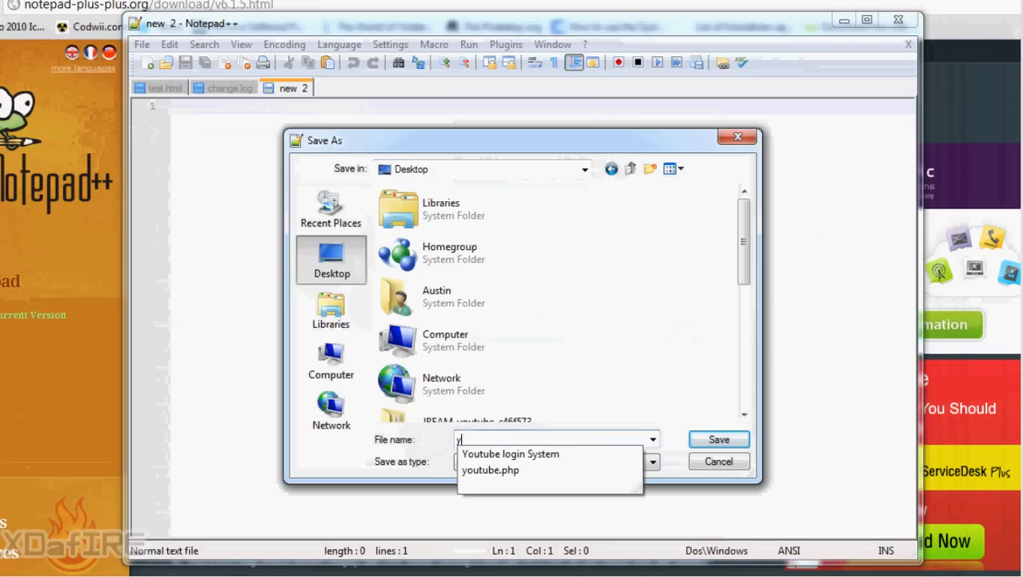
text(outubre)
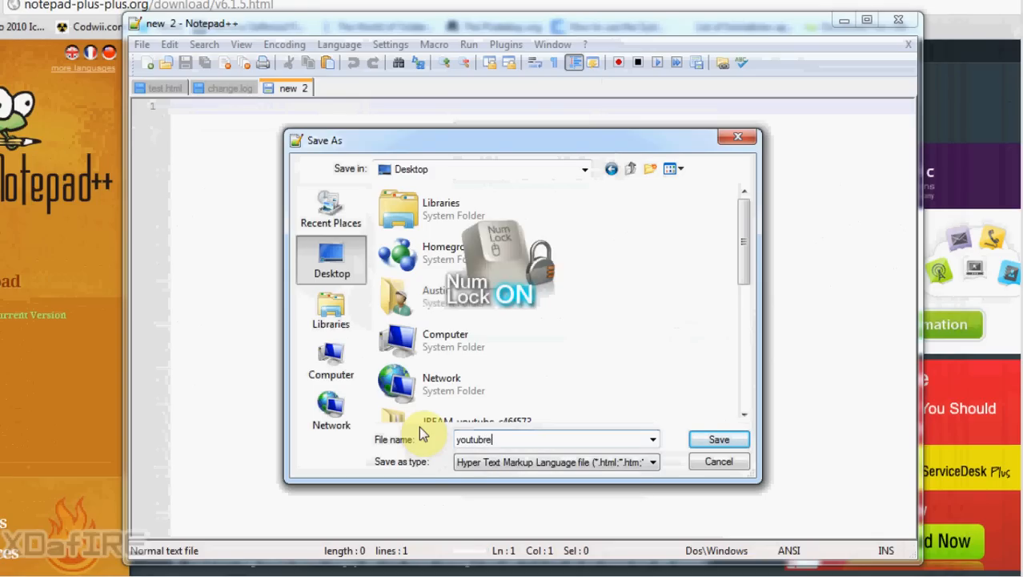
key(BackSpace)
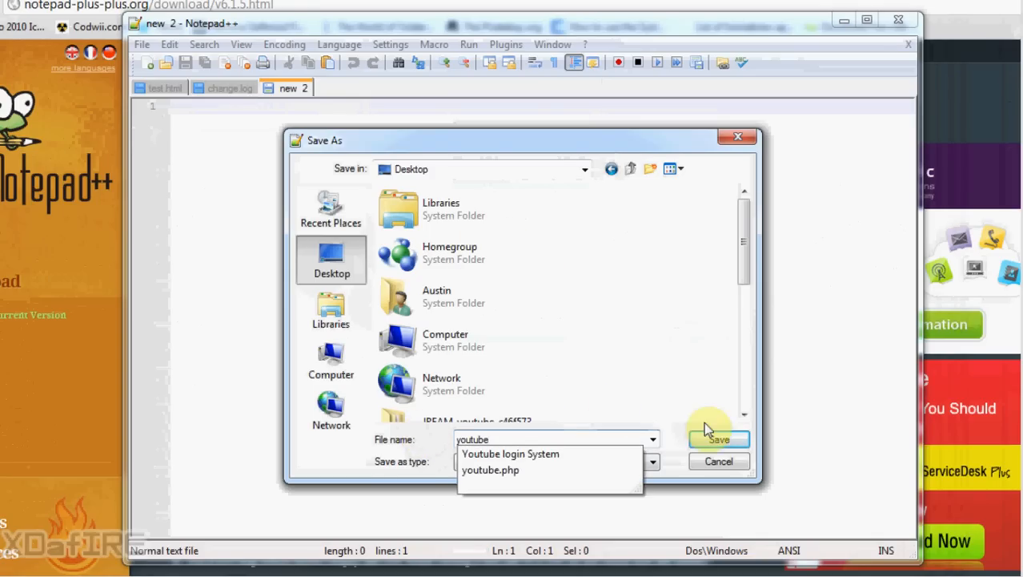
click(718, 439)
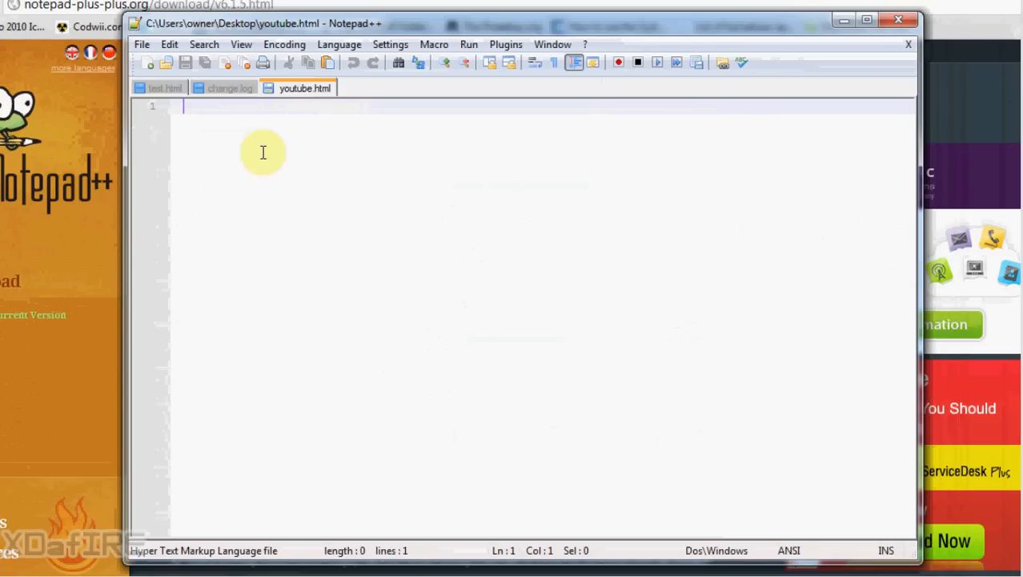
mouse_move(205, 109)
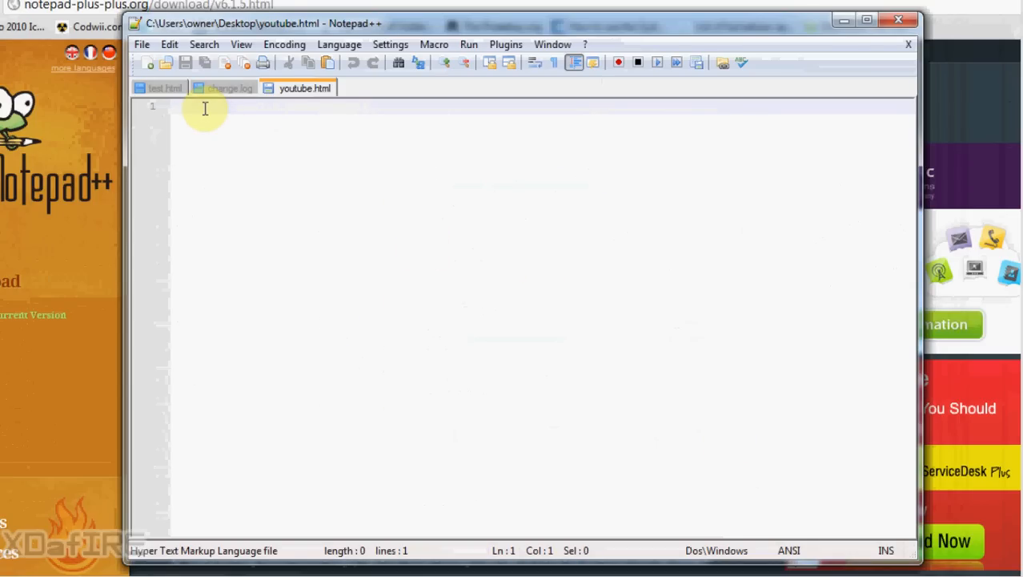
Enter the first HTML tags so youtube.html begins with <body>
text(<)
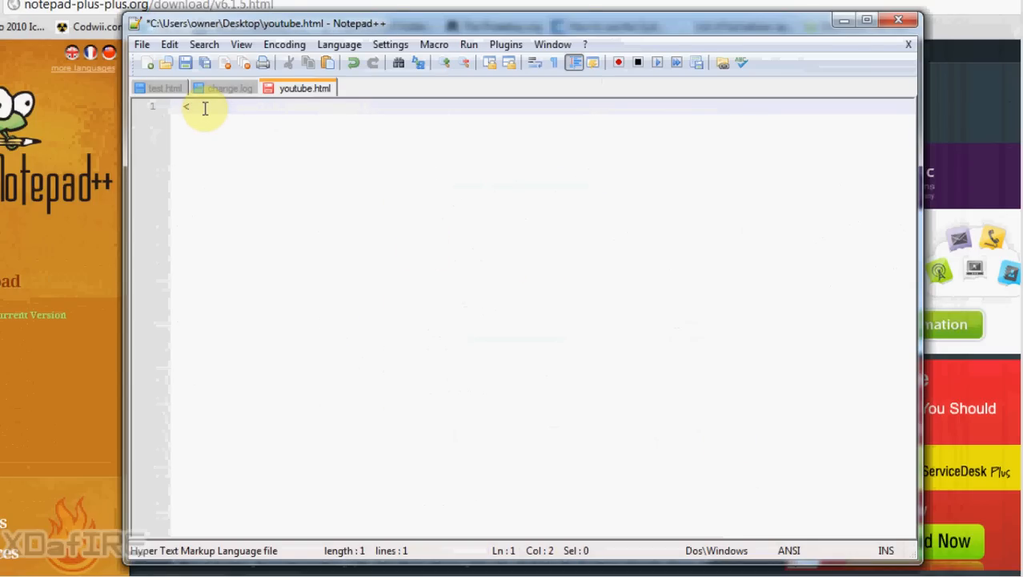
text(html>)
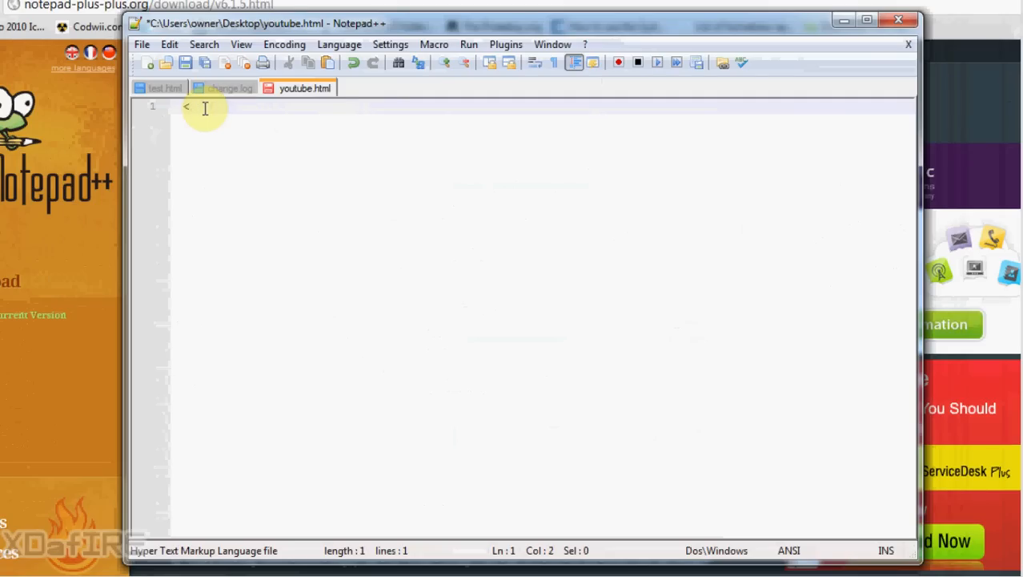
key(Backspace)
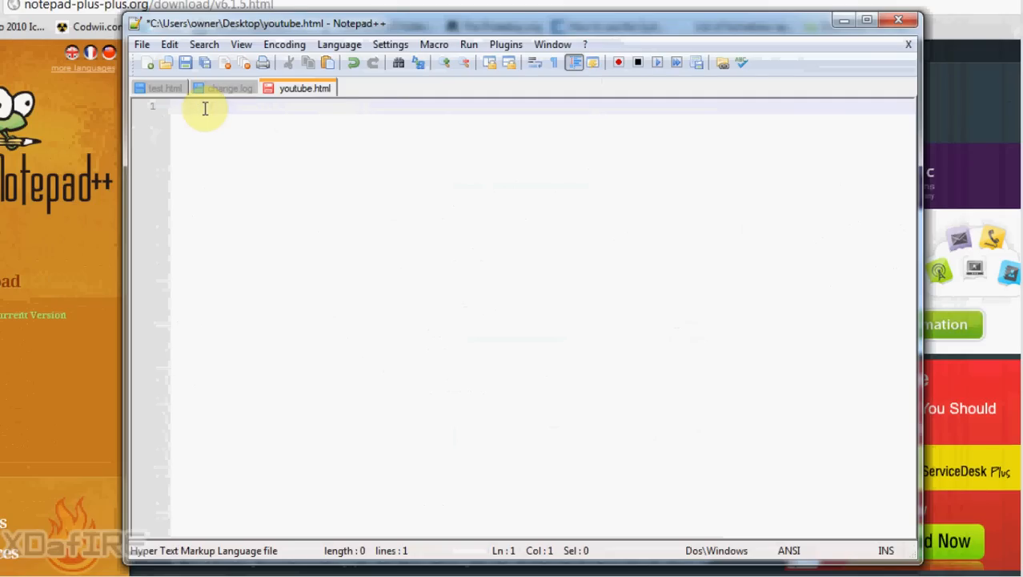
text(<body>)
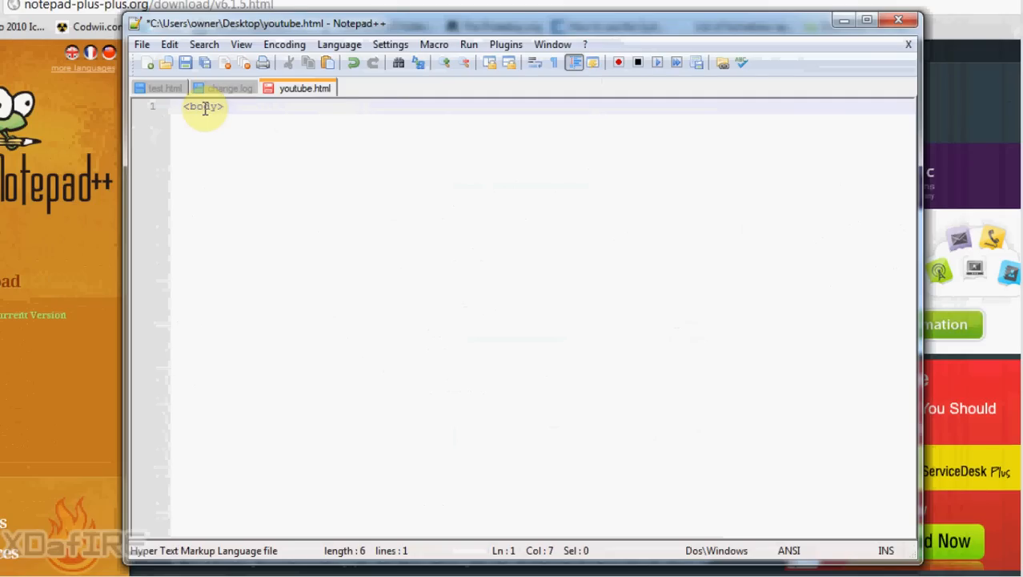